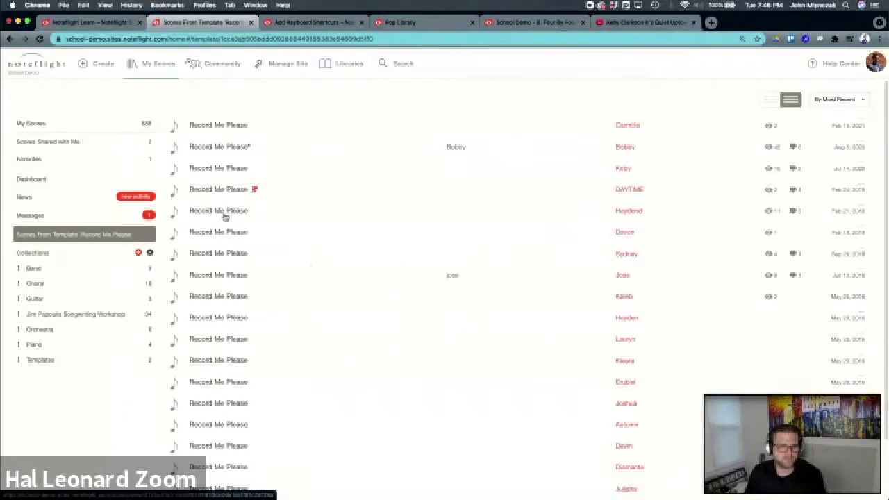
{"action": "mouse_move", "coordinate": [282, 272]}
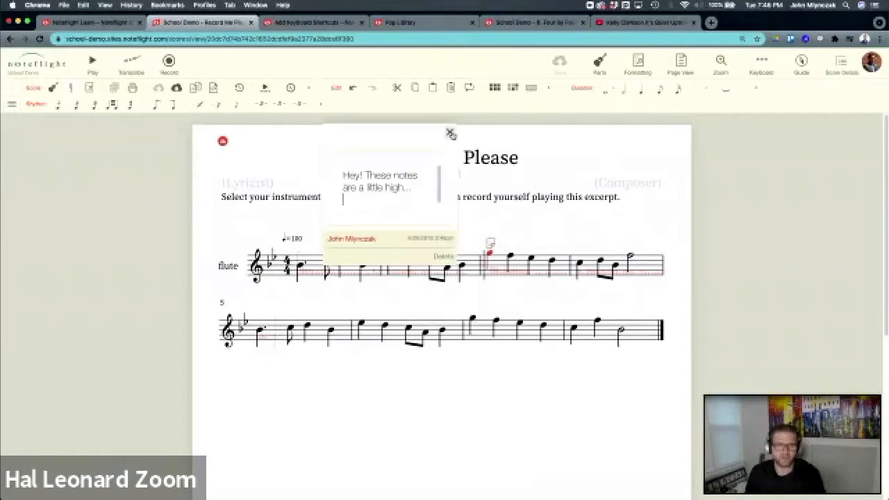
Step: Close the high-notes comment and color the second measure's flute notes red
{"action": "left_click", "coordinate": [450, 132]}
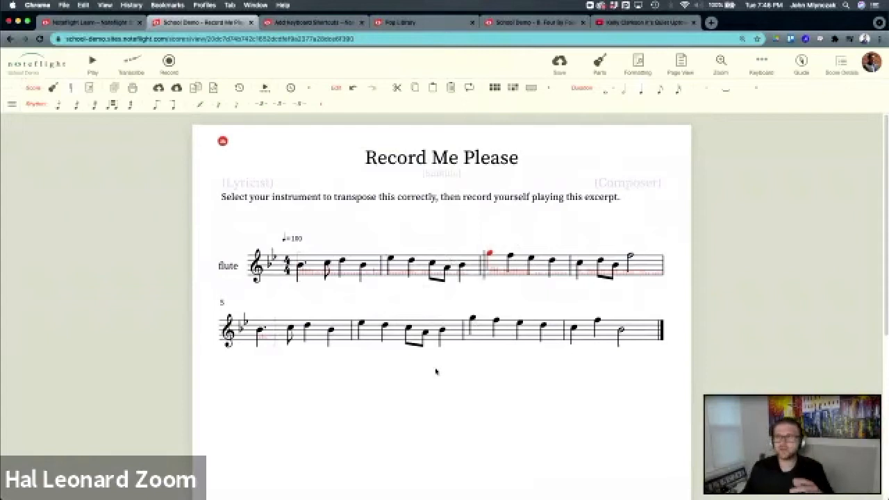
{"action": "left_click", "coordinate": [12, 103]}
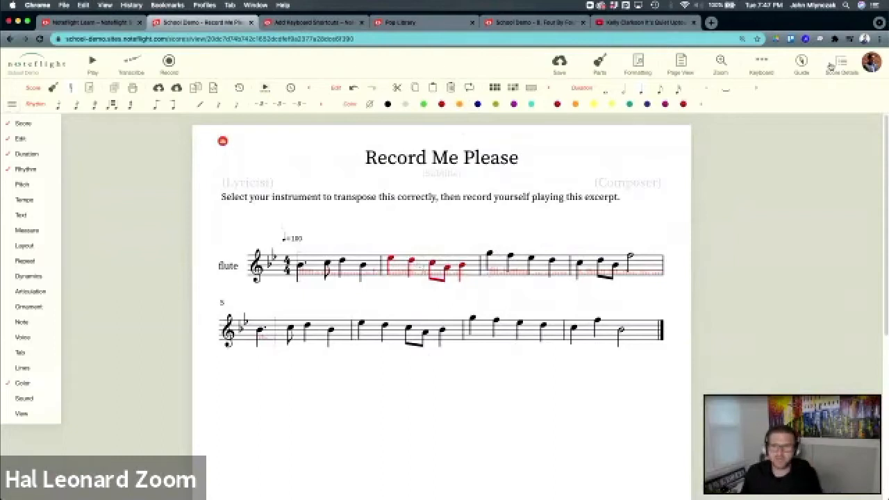
Step: Post 'RED' as a score comment from Score Details, bringing the comment count to two
{"action": "left_click", "coordinate": [841, 63]}
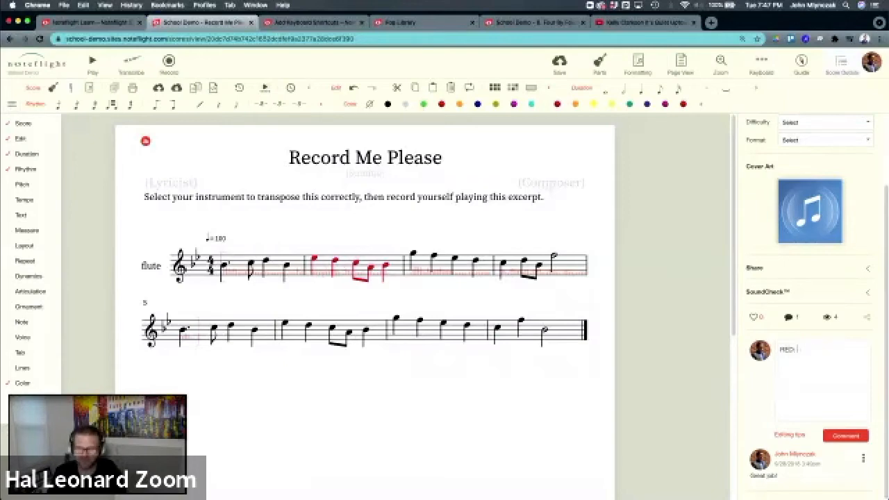
{"action": "left_click", "coordinate": [845, 436]}
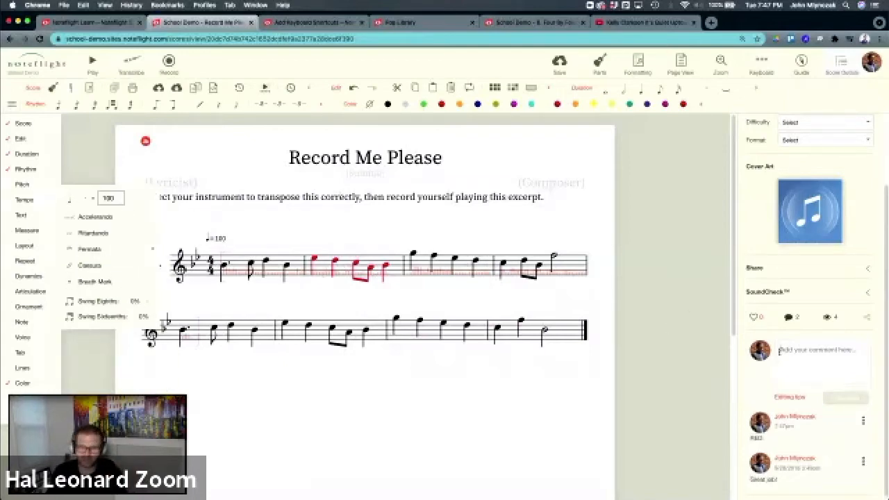
{"action": "type", "text": "Red"}
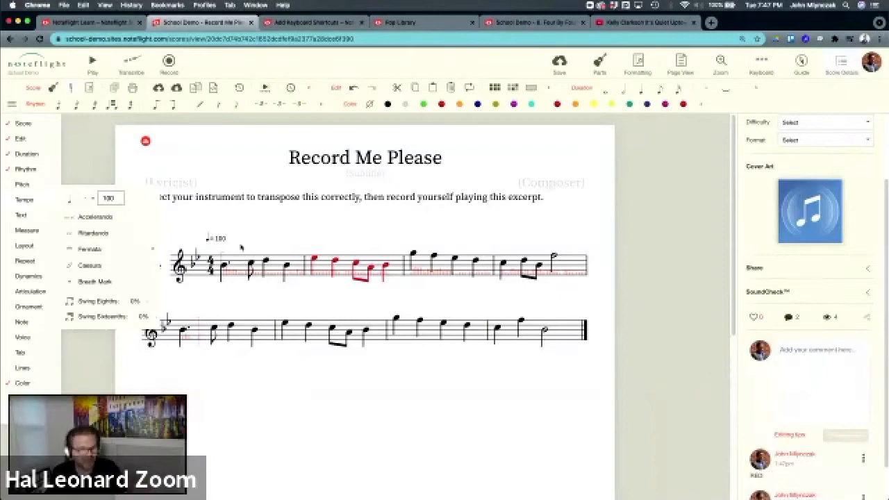
{"action": "left_click", "coordinate": [21, 215]}
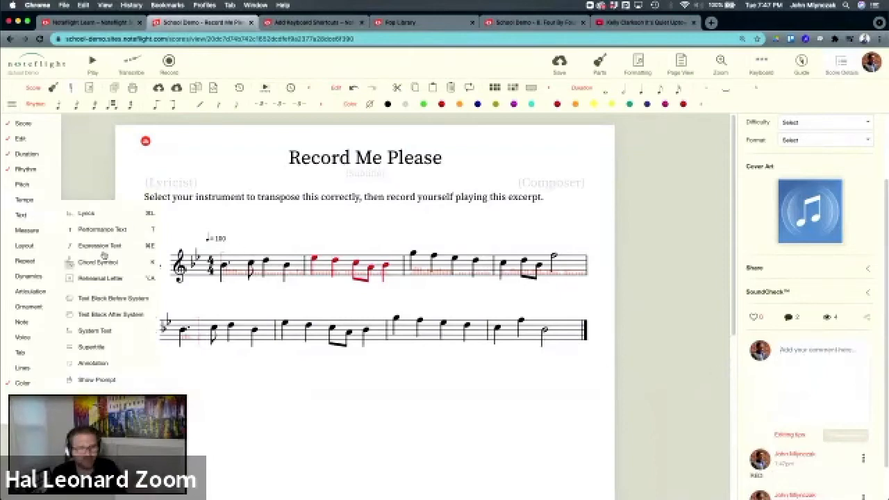
{"action": "mouse_move", "coordinate": [98, 229]}
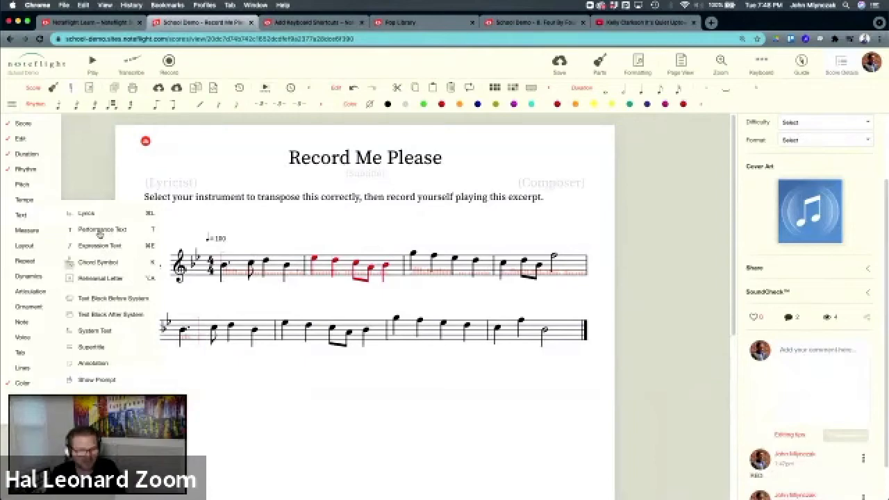
{"action": "mouse_move", "coordinate": [100, 236]}
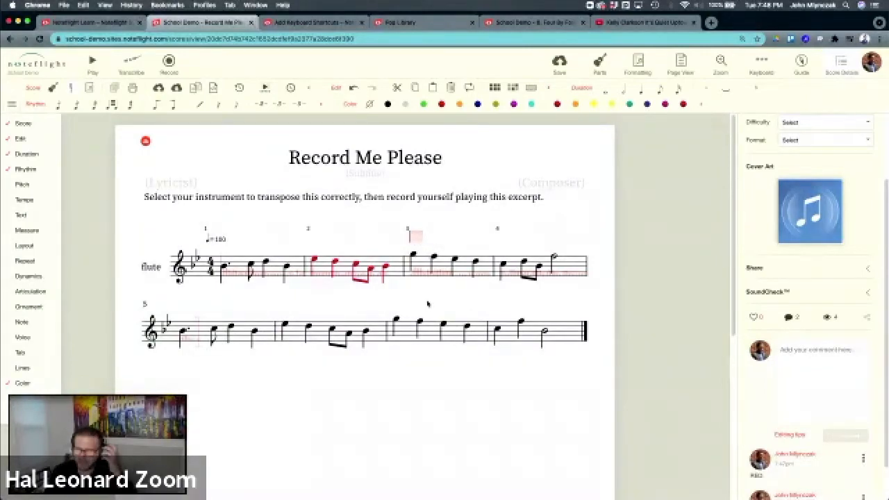
{"action": "left_click", "coordinate": [22, 215]}
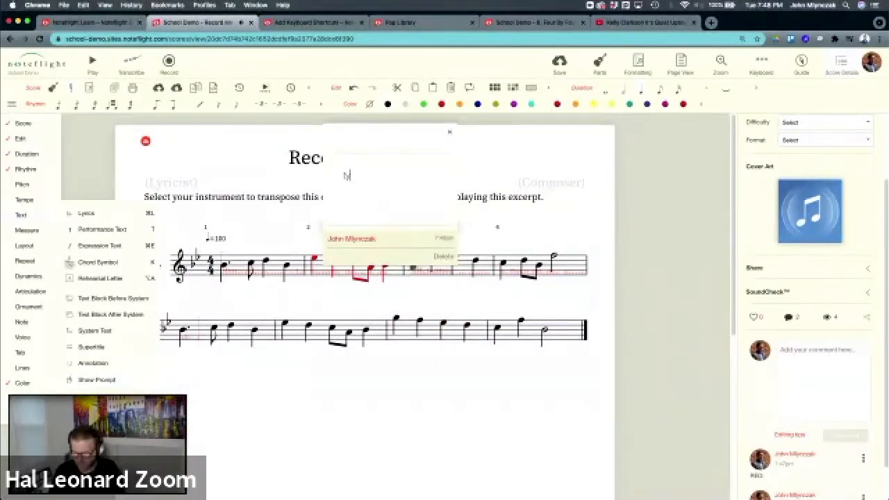
Step: Annotate measure 3 with 'type all sort' text and change the instruction line to 'instructions'
{"action": "type", "text": "type all sorts of things...."}
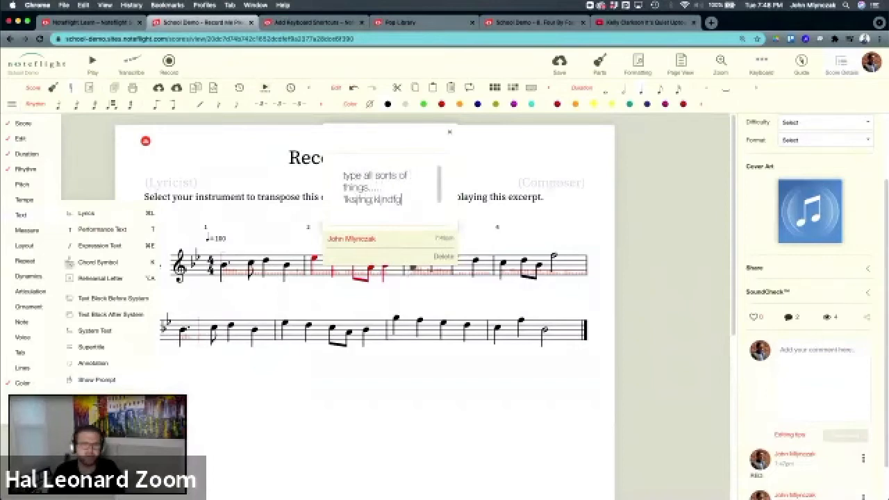
{"action": "type", "text": "ksjfgkjabsdrg"}
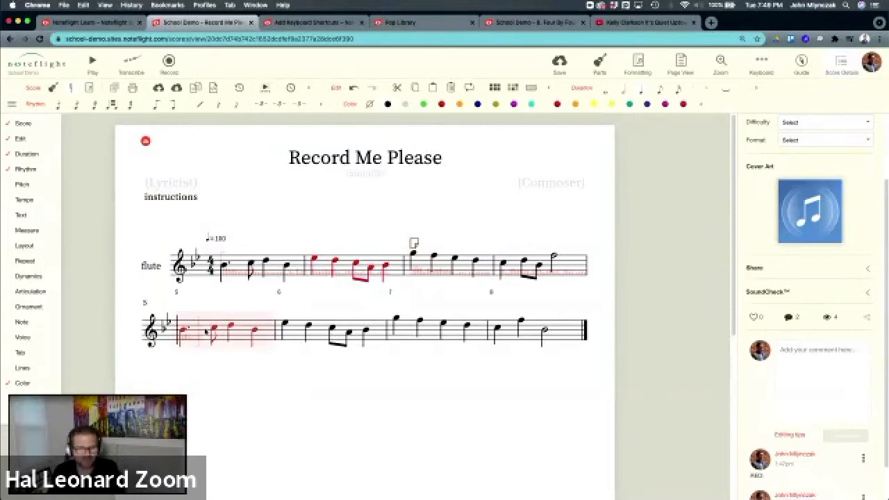
Step: Insert a text block after system one with 'Block to type lots of words' and list 1–4
{"action": "left_click", "coordinate": [21, 215]}
{"action": "type", "text": "Block to t"}
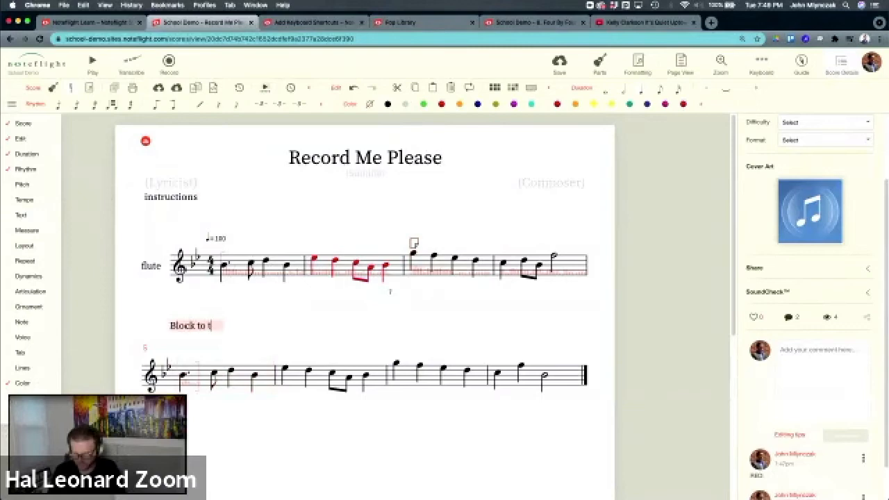
{"action": "type", "text": "ype lots of words"}
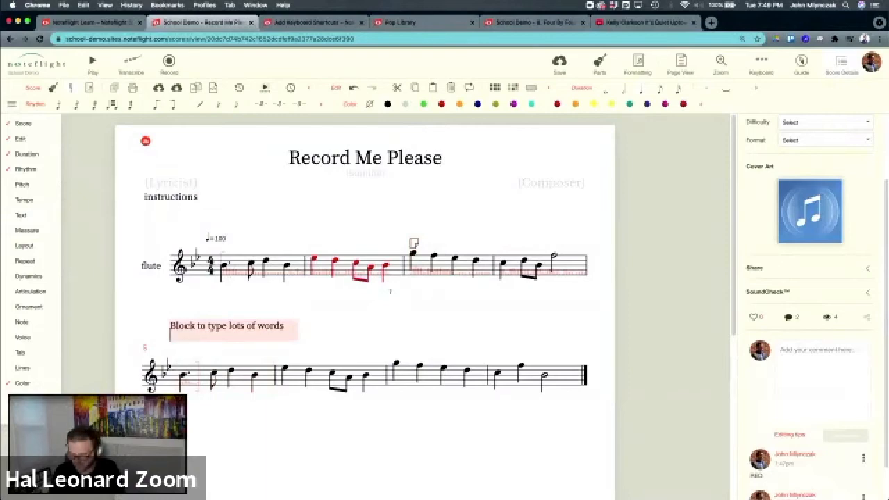
{"action": "type", "text": "1."}
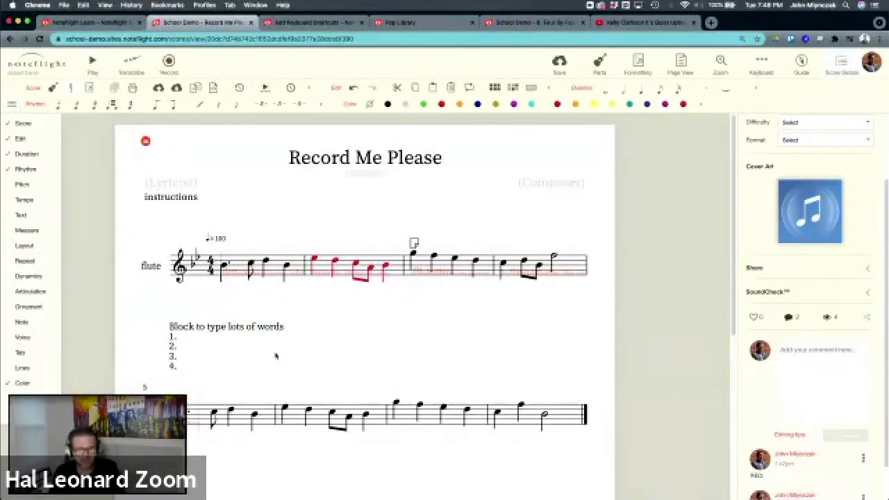
{"action": "mouse_move", "coordinate": [262, 307]}
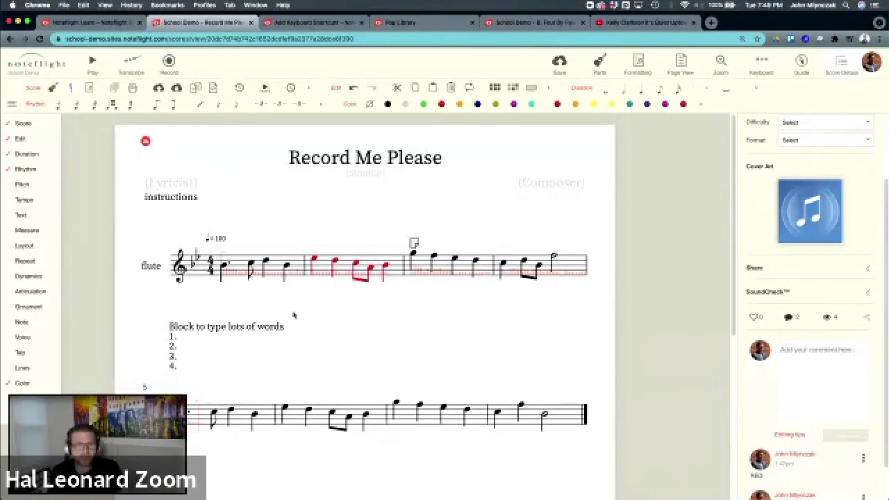
{"action": "mouse_move", "coordinate": [589, 167]}
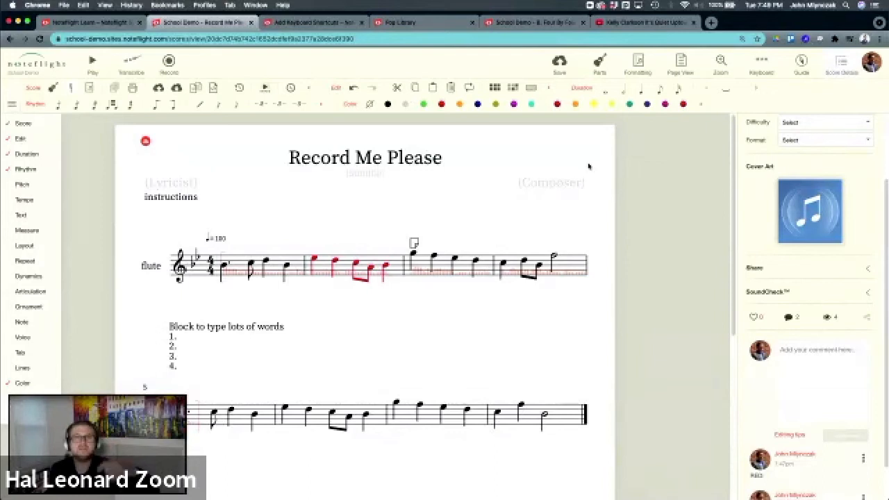
{"action": "mouse_move", "coordinate": [589, 167]}
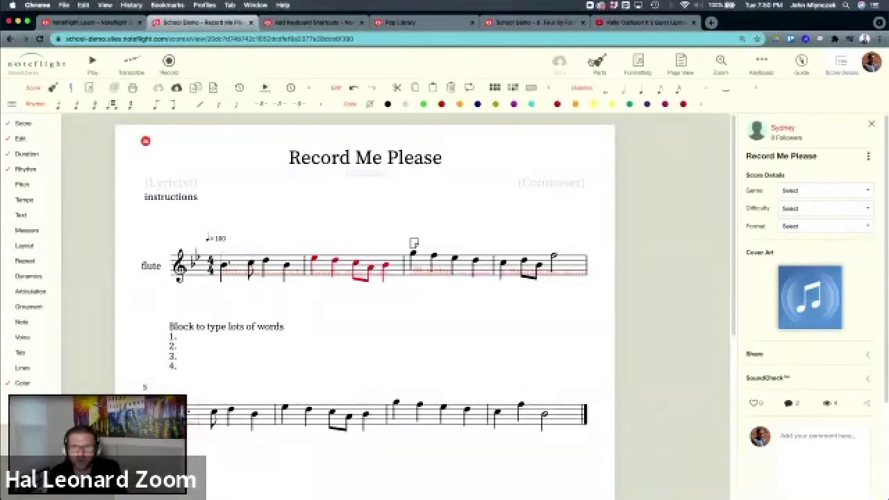
Step: Add an Alto Sax part named 'Feedback' with abbreviation 'FB'
{"action": "left_click", "coordinate": [749, 182]}
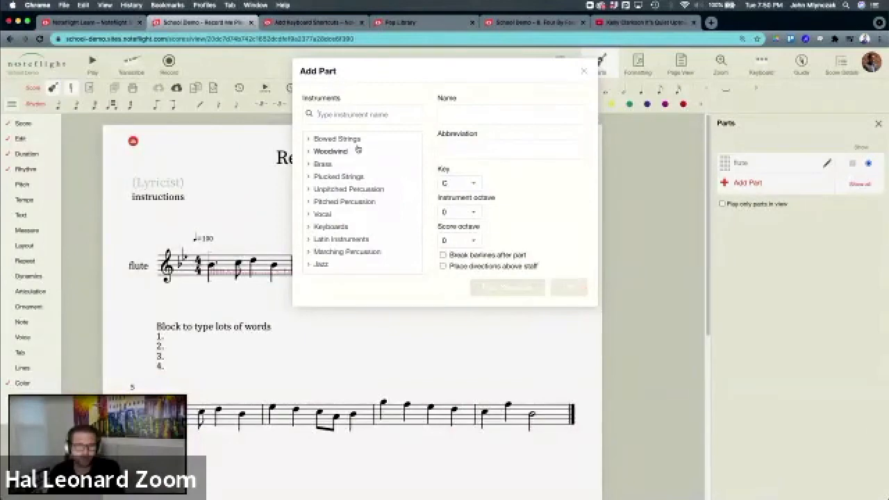
{"action": "left_click", "coordinate": [331, 152]}
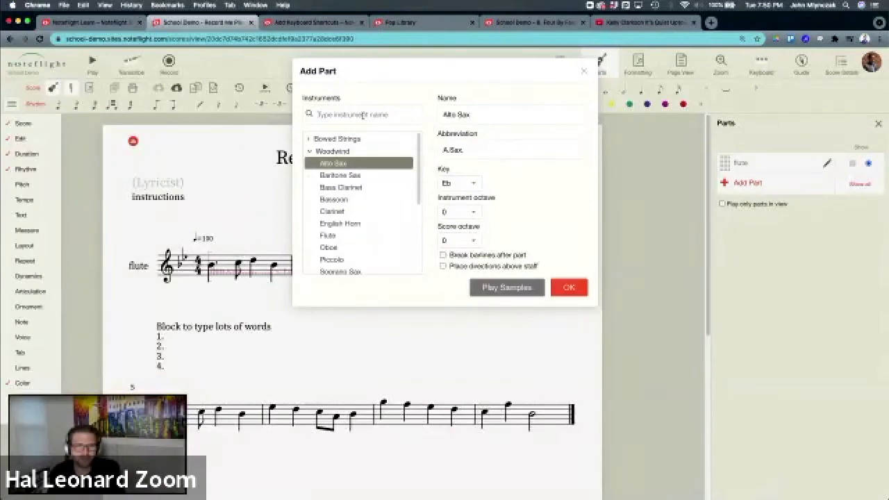
{"action": "type", "text": "Feedback"}
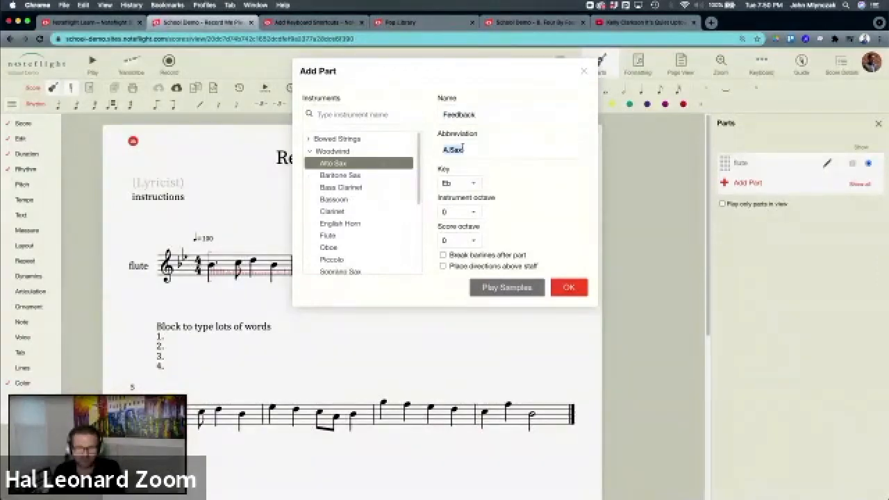
{"action": "type", "text": "FB"}
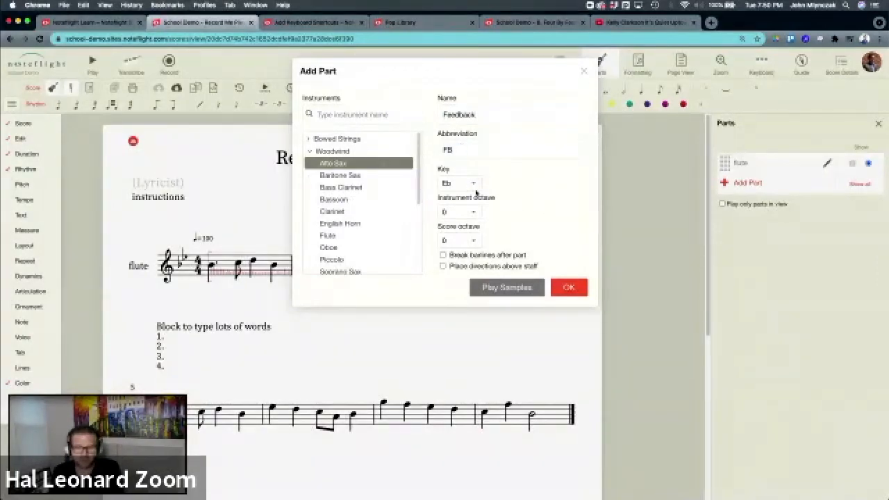
{"action": "left_click", "coordinate": [569, 287]}
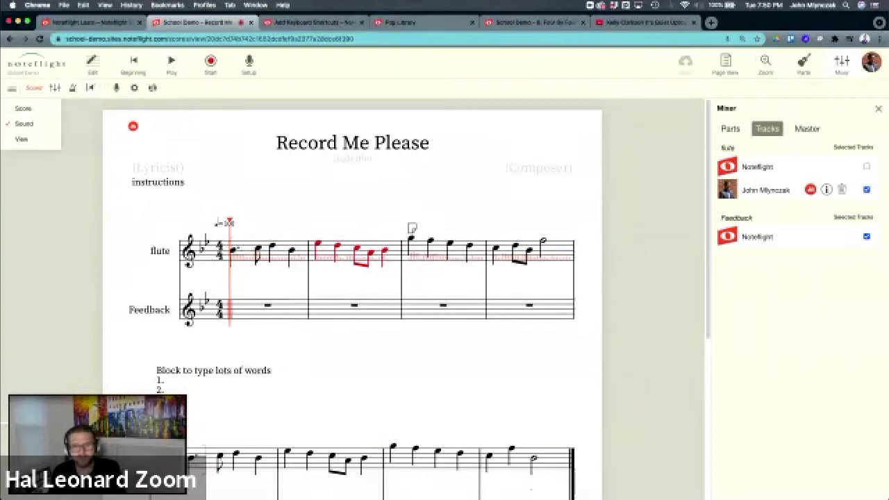
Step: Record an audio take into the Feedback track from the Mixer's Parts view
{"action": "left_click", "coordinate": [730, 129]}
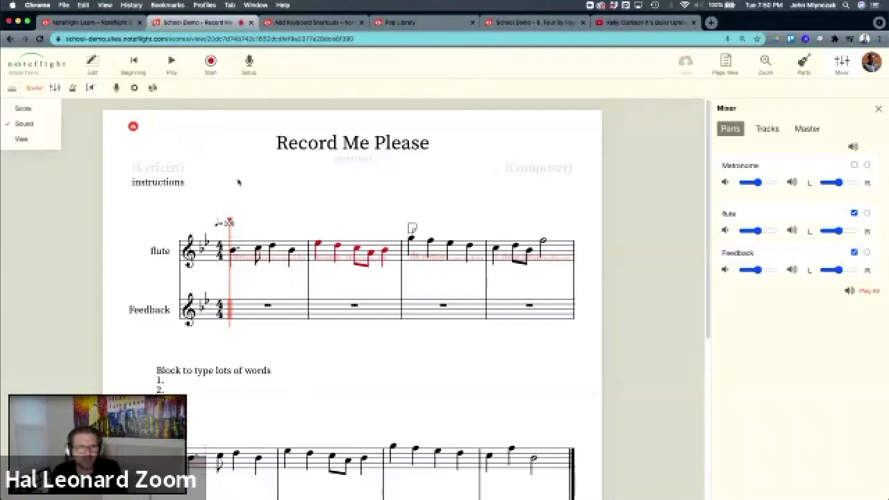
{"action": "mouse_move", "coordinate": [373, 308]}
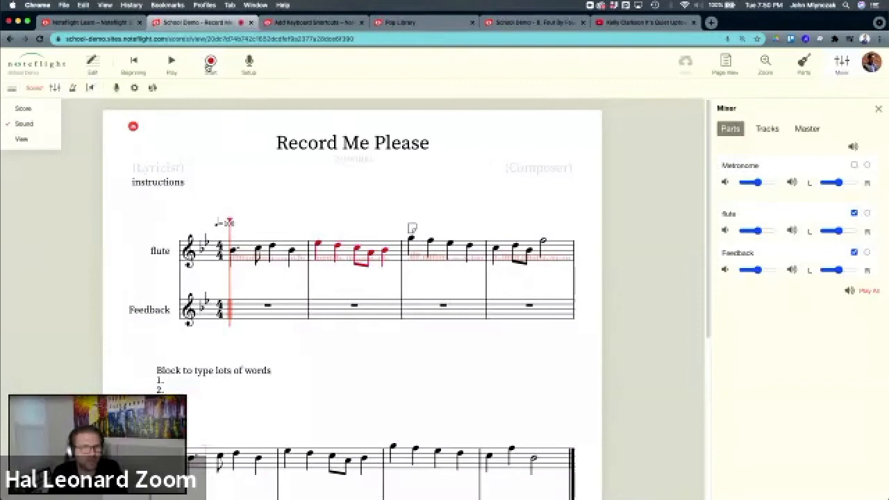
{"action": "left_click", "coordinate": [211, 63]}
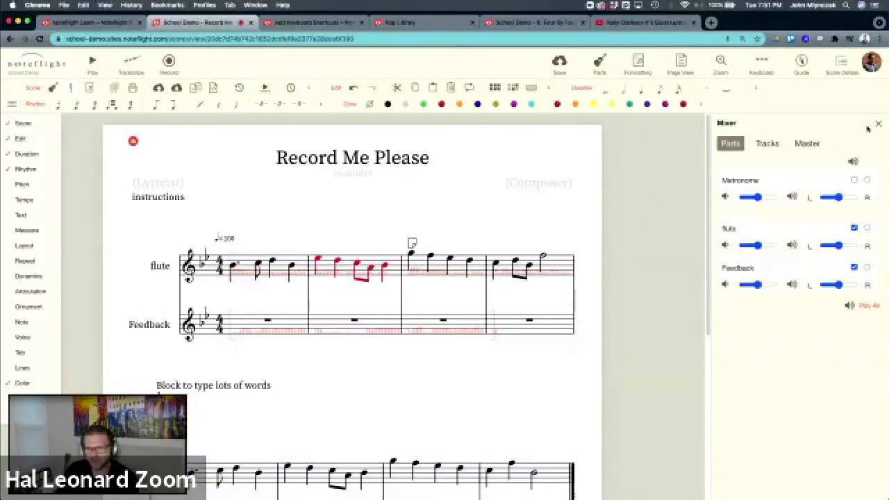
Step: Uncheck Show for the Alto Sax part in the Parts list, leaving only the flute staff
{"action": "left_click", "coordinate": [599, 62]}
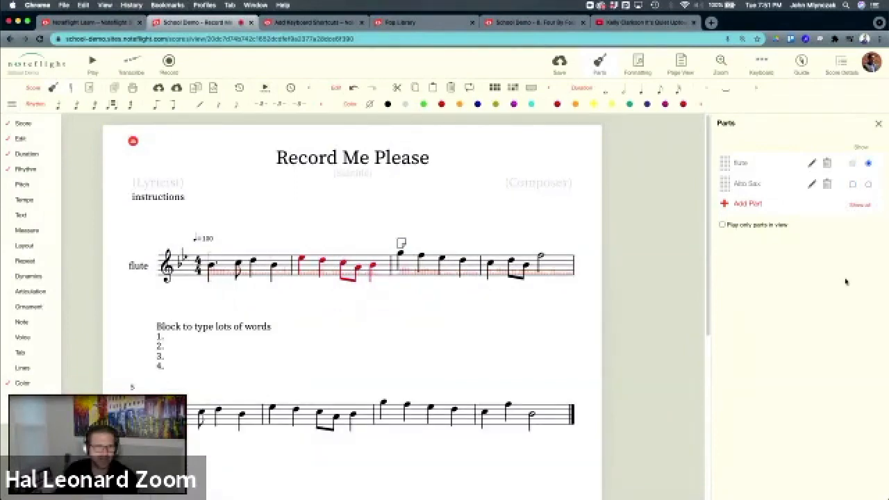
{"action": "mouse_move", "coordinate": [846, 282]}
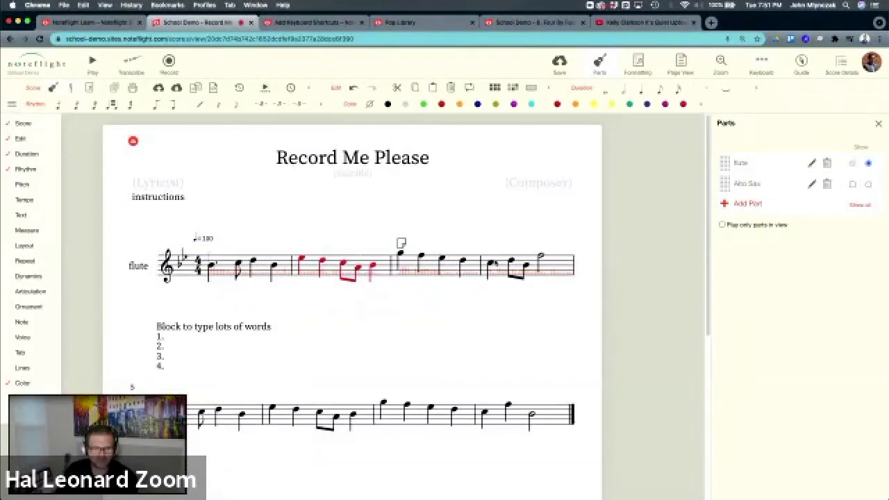